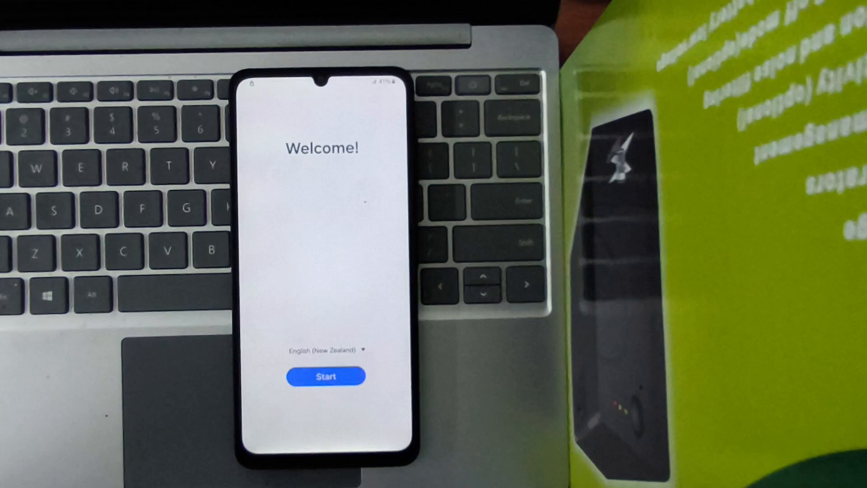
Start setup, agree to the terms, join the POCO X6 Pro 5G Wi-Fi and continue
left_click(327, 375)
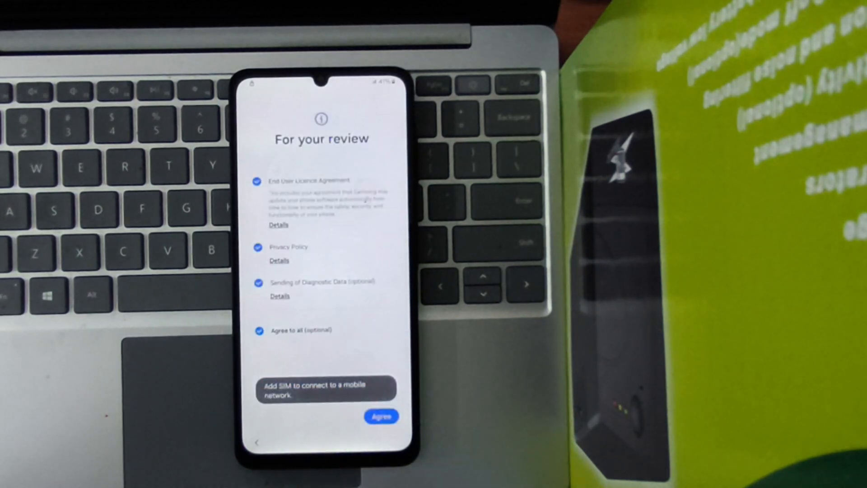
left_click(380, 415)
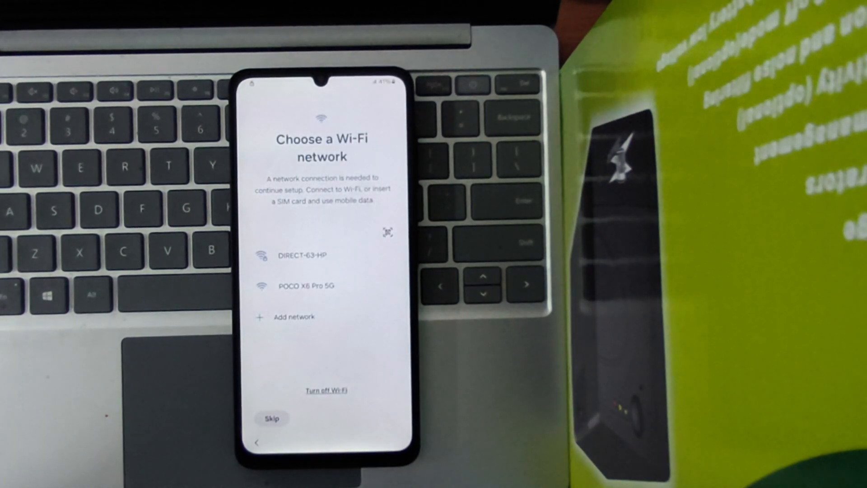
left_click(308, 286)
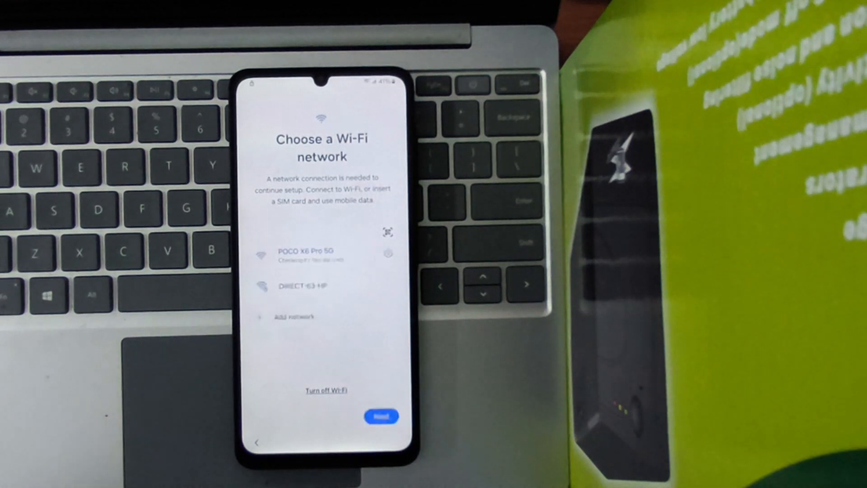
left_click(305, 252)
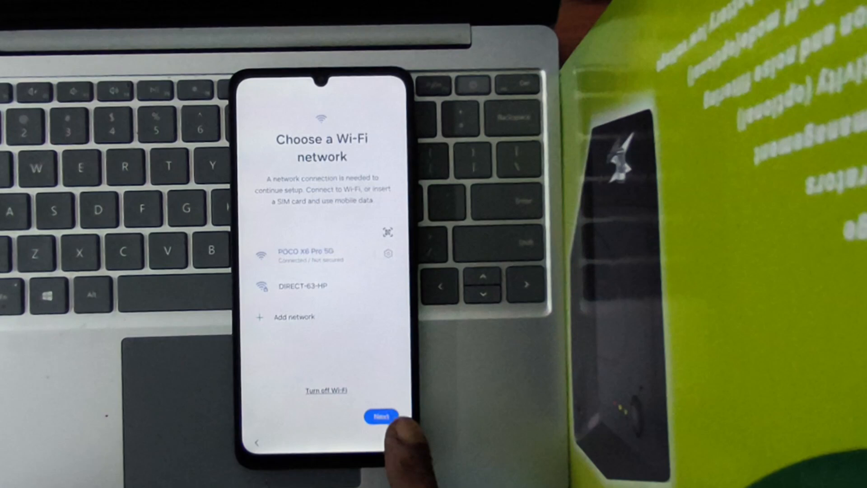
left_click(380, 416)
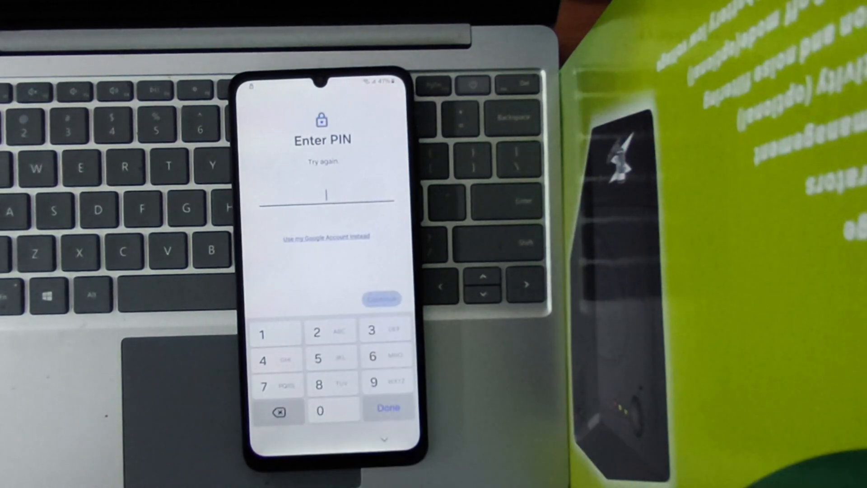
Switch from PIN to Google account verification and try text in the email field
left_click(388, 408)
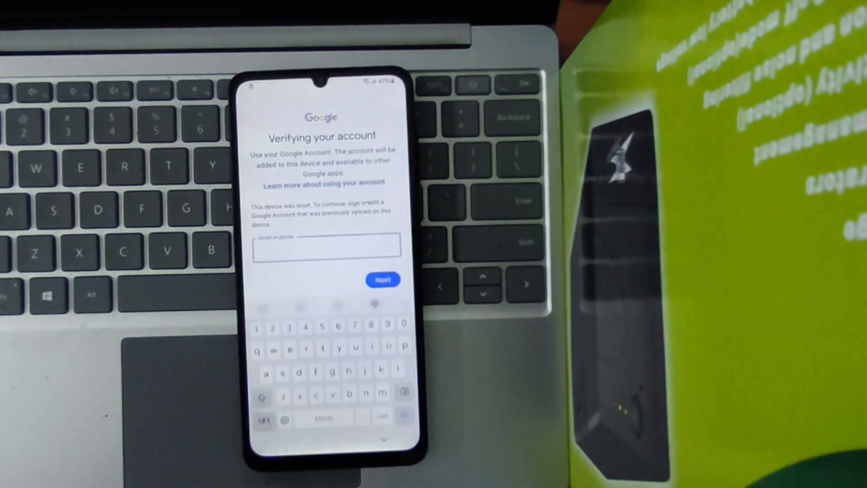
type("ifufpjpf")
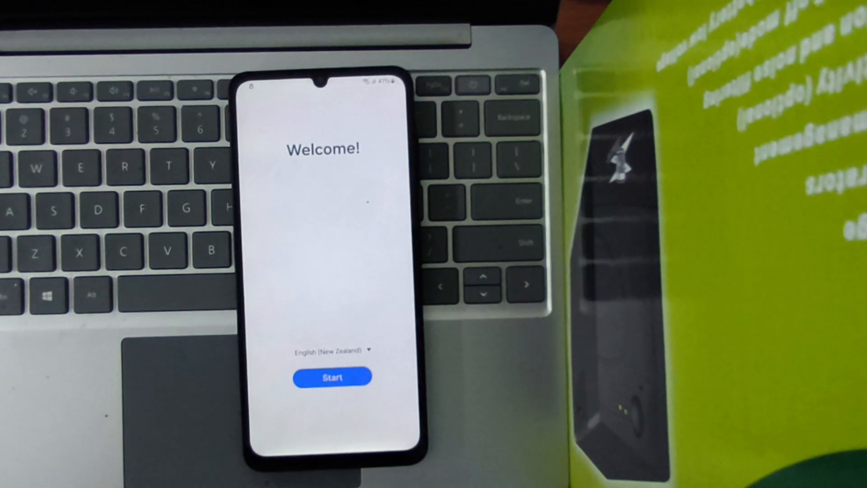
left_click(333, 376)
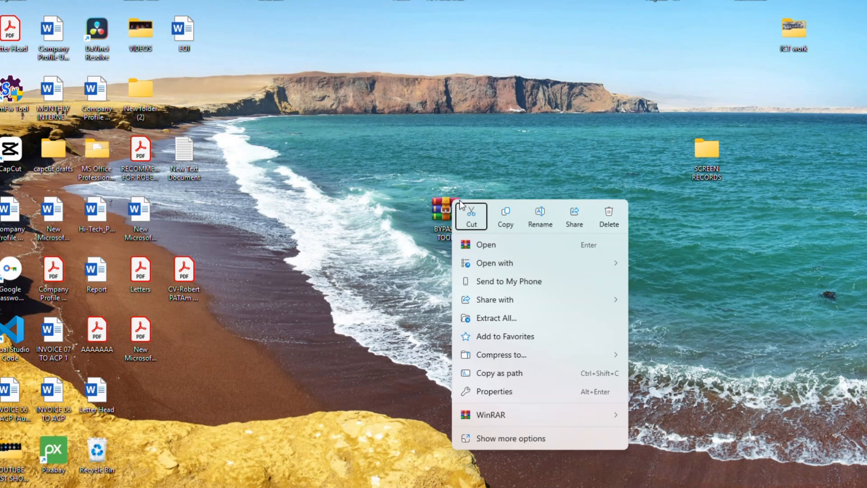
mouse_move(489, 407)
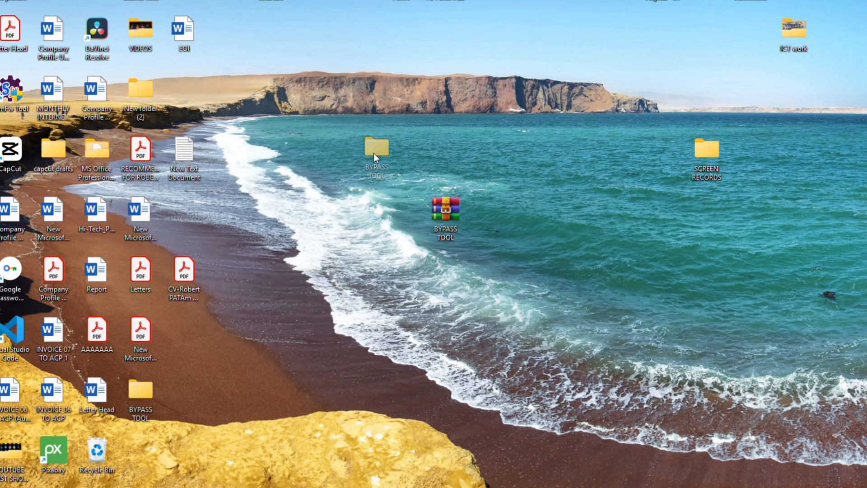
Move the extracted BYPASS TOOL folder to a new spot on the desktop
left_click_drag(376, 149, 445, 157)
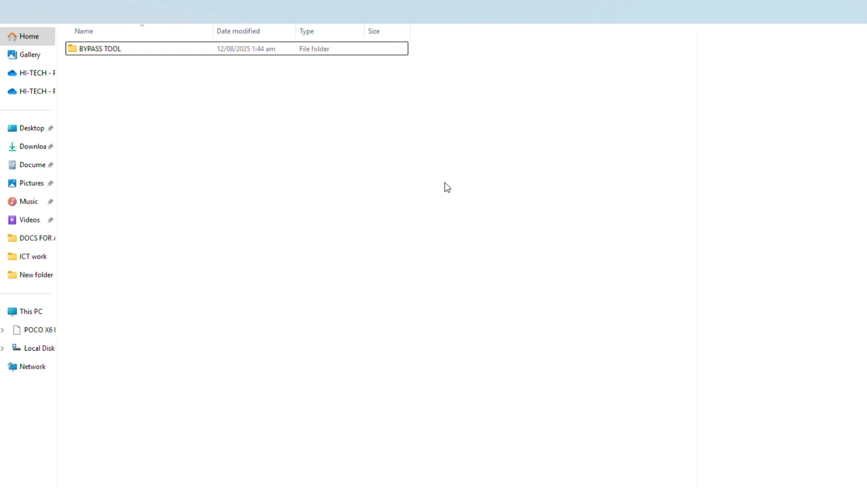
Enter the BYPASS TOOL folder, show the Details pane and launch the Password document
double_click(100, 48)
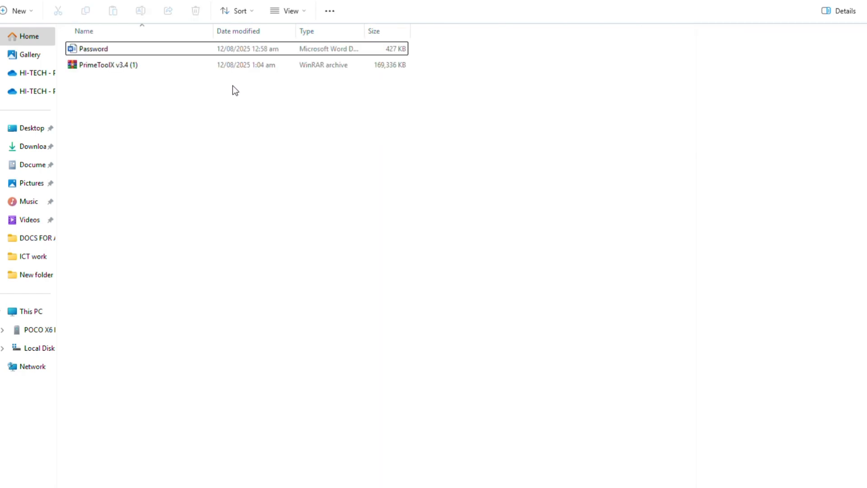
left_click(111, 65)
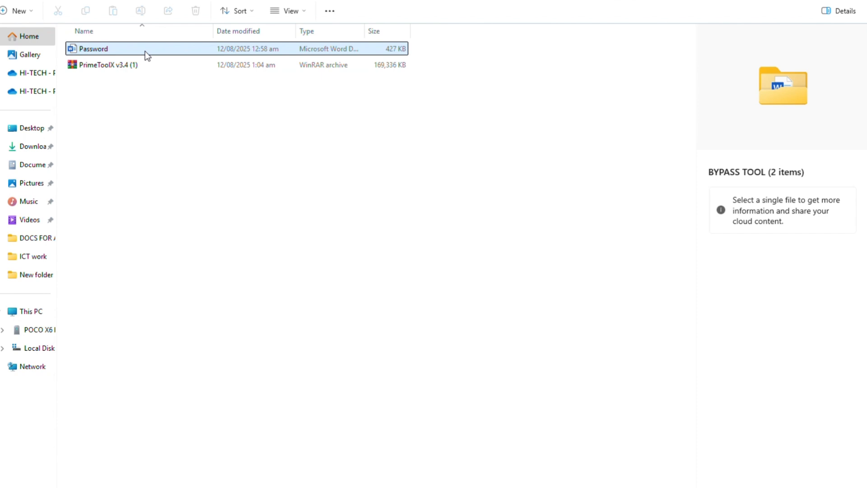
double_click(94, 49)
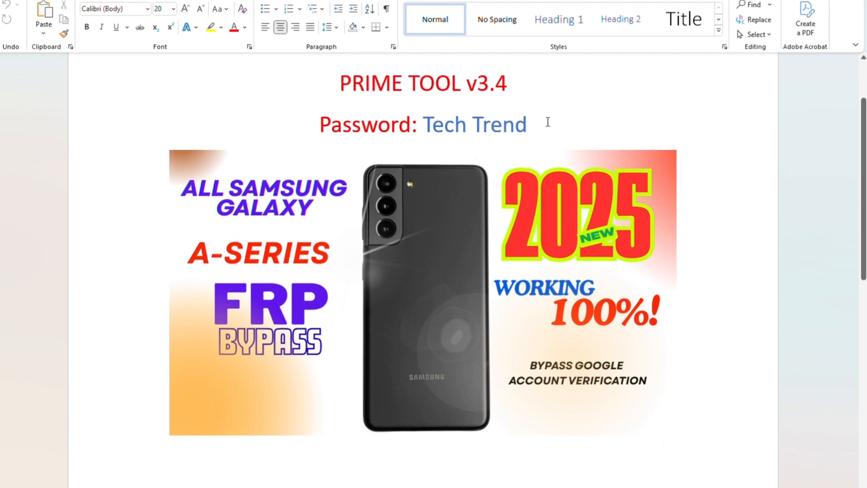
Select the password word 'Tech' in Word and bring up its copy options
double_click(474, 124)
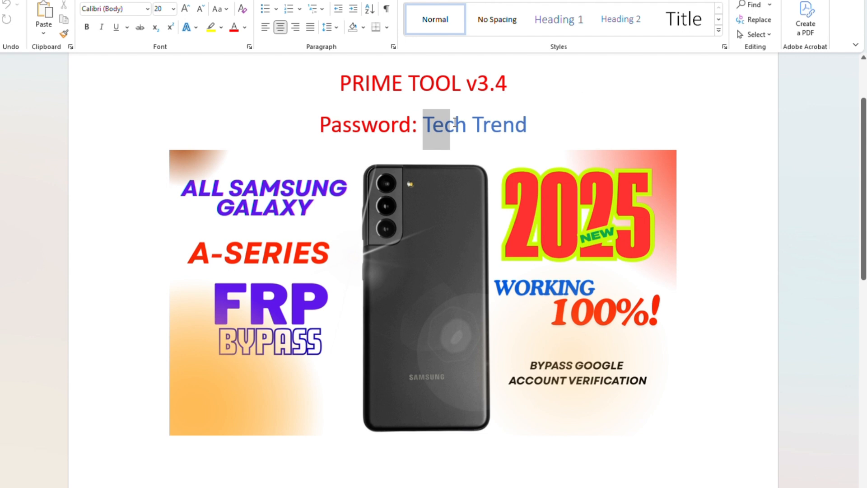
right_click(475, 124)
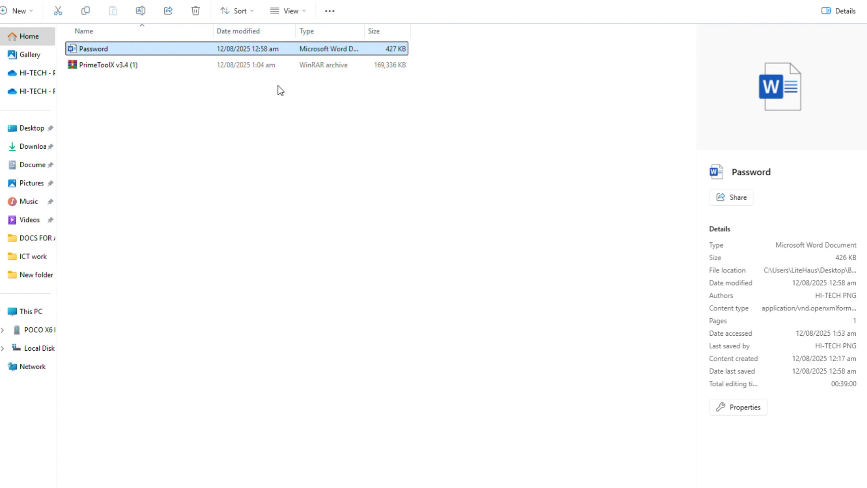
right_click(107, 65)
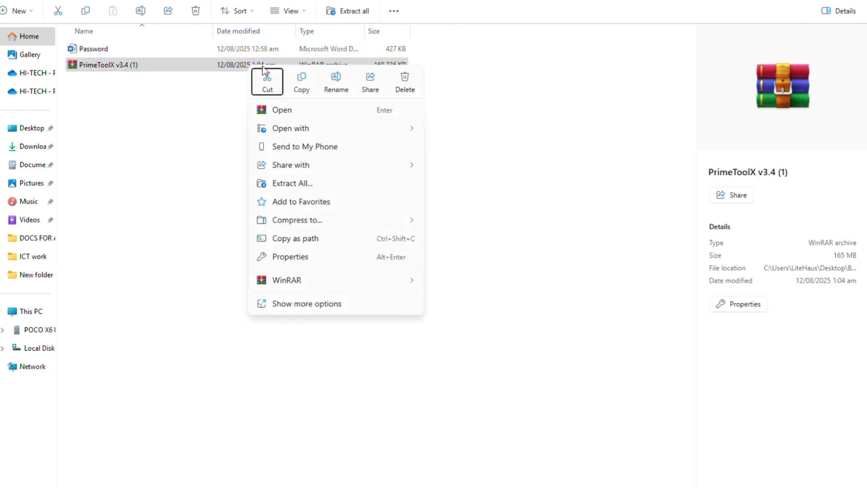
mouse_move(302, 283)
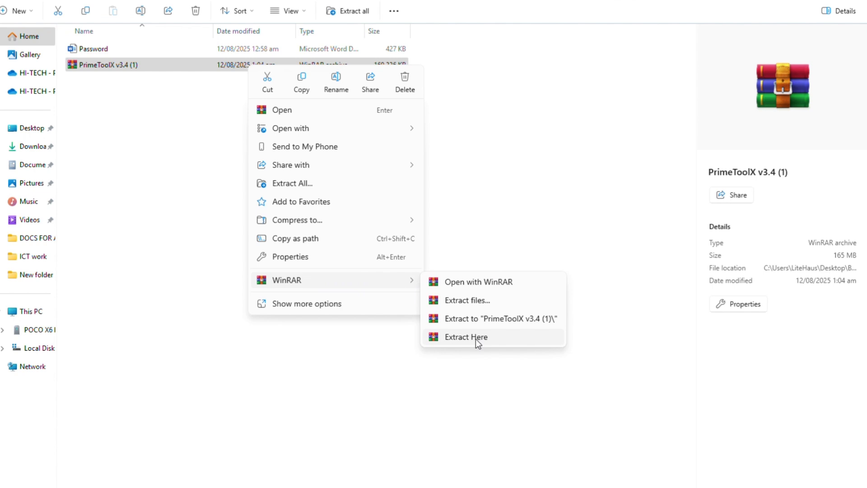
left_click(466, 336)
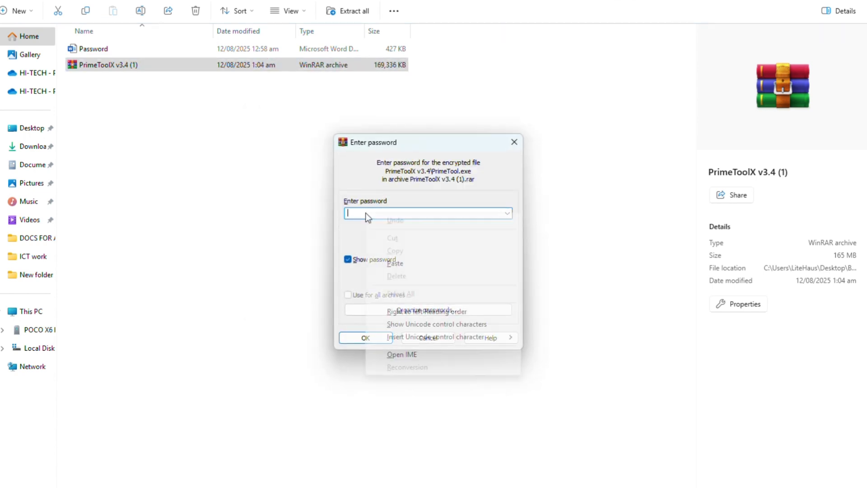
type("Tech Trend")
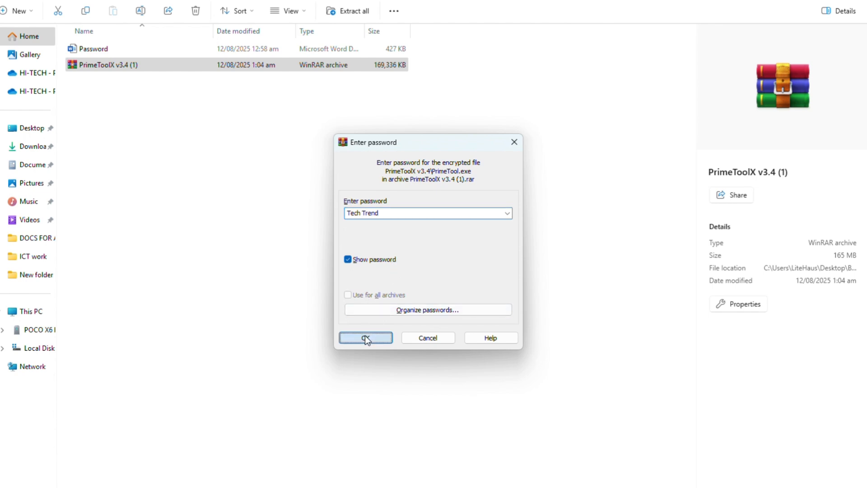
left_click(365, 338)
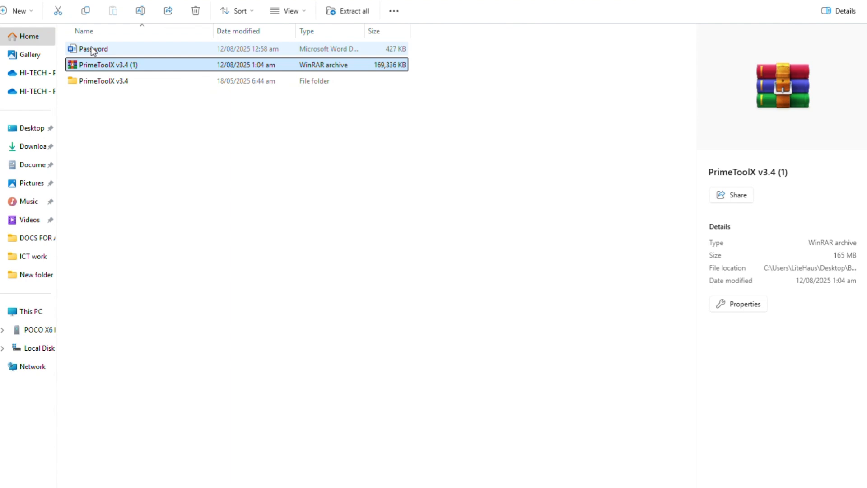
left_click(103, 81)
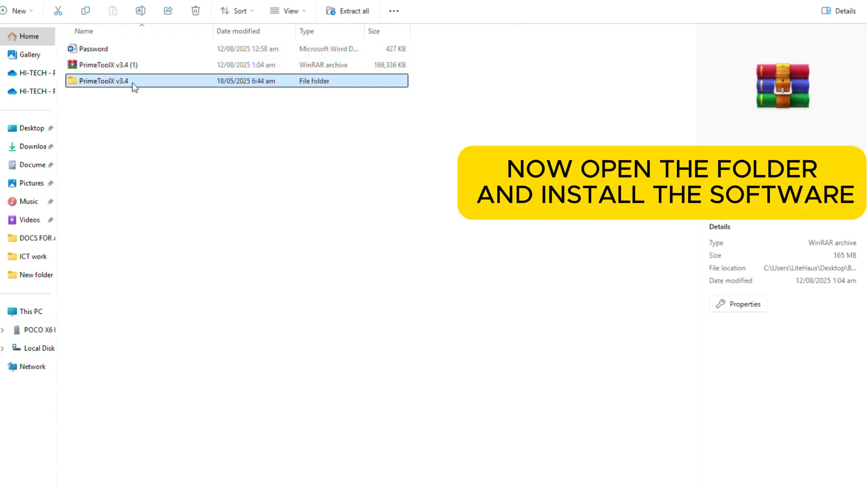
Enter the PrimeToolX v3.4 folder and run the PrimeTool application as administrator
double_click(103, 80)
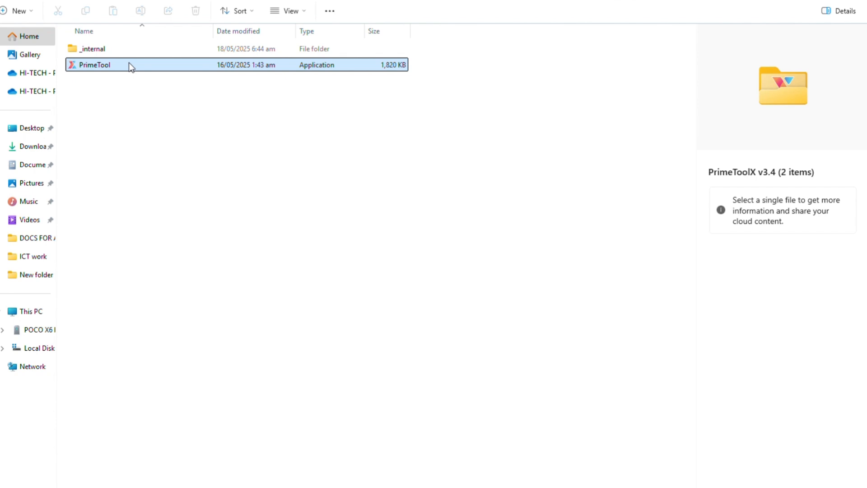
left_click(110, 65)
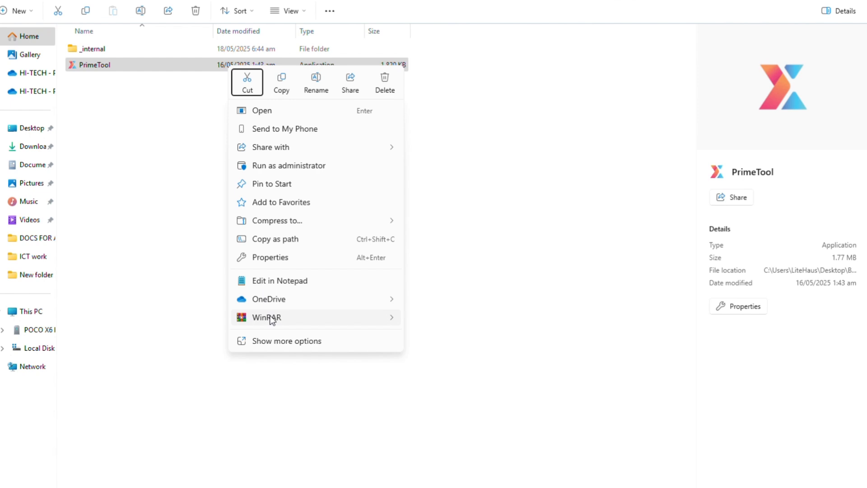
mouse_move(288, 165)
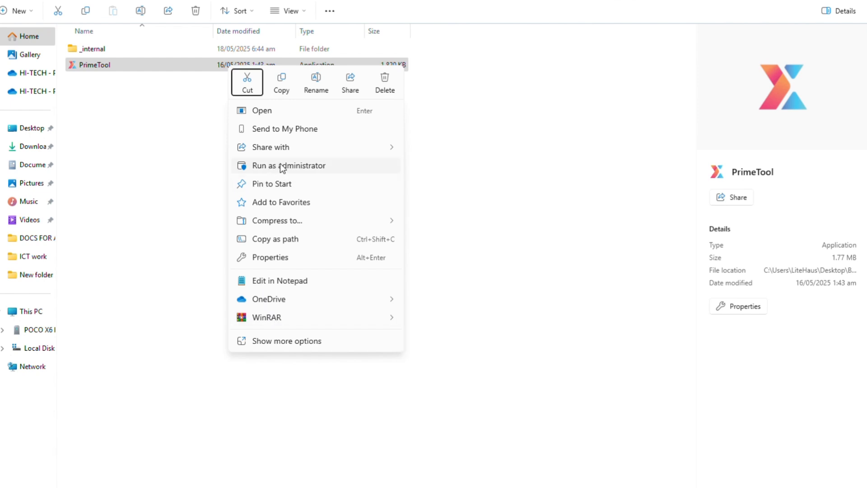
left_click(373, 292)
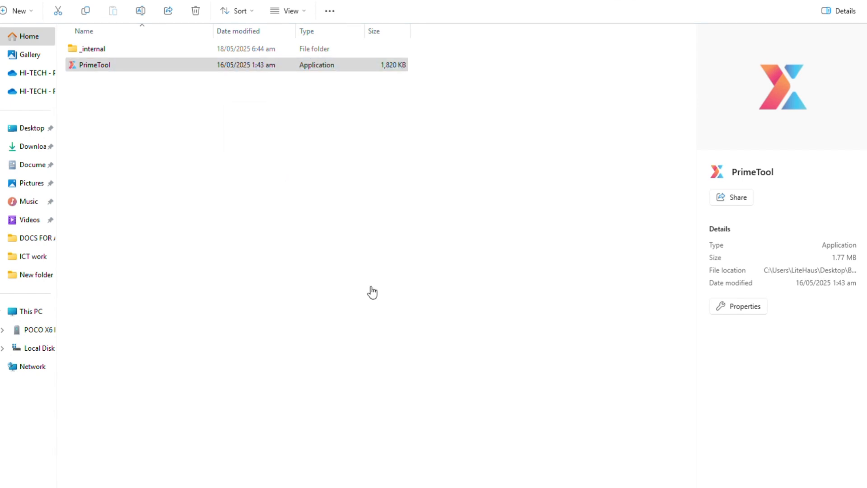
mouse_move(357, 268)
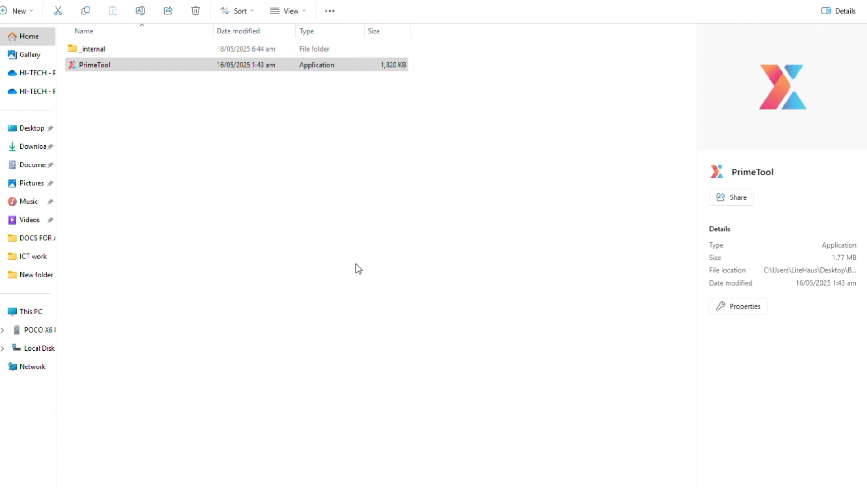
double_click(94, 65)
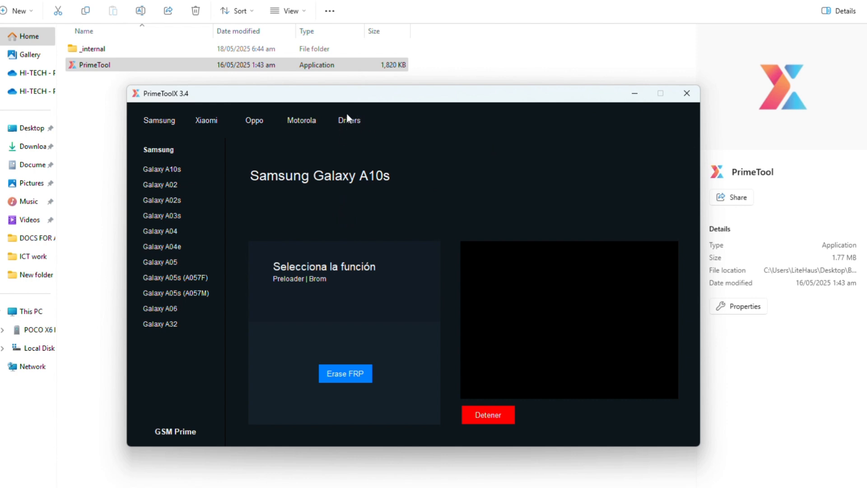
Go to the Drivers page and launch the Mediatek driver installer via Instalar
left_click(348, 120)
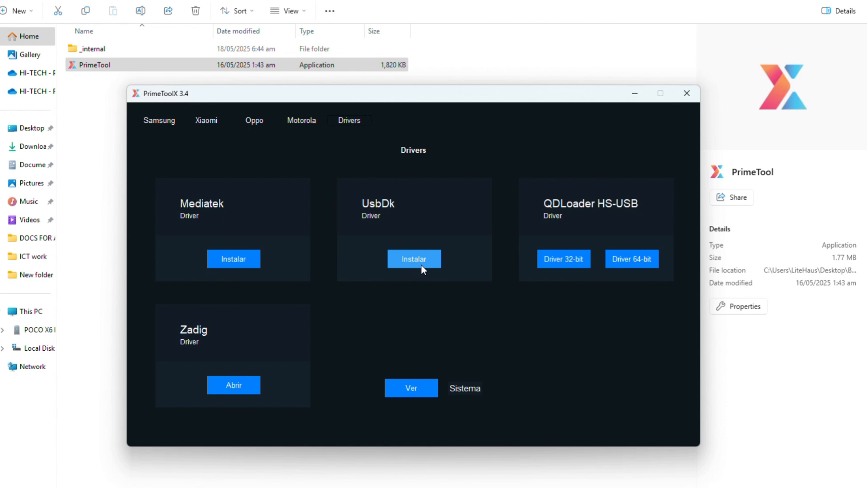
mouse_move(233, 259)
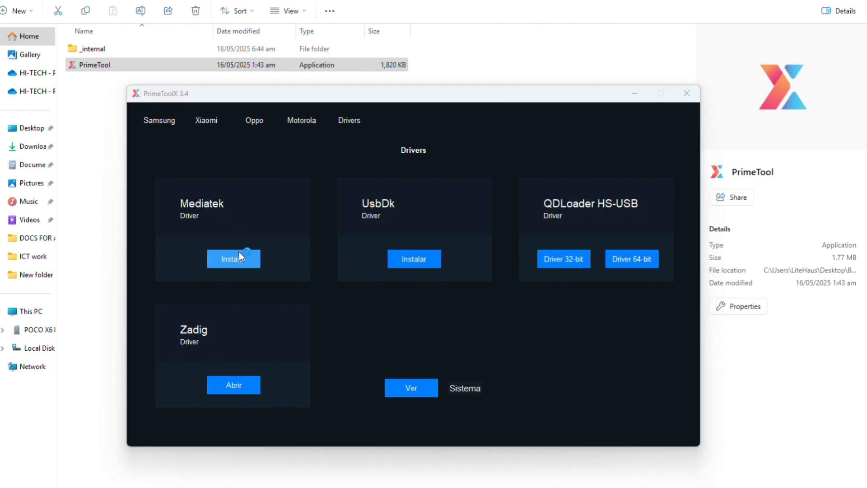
left_click(233, 258)
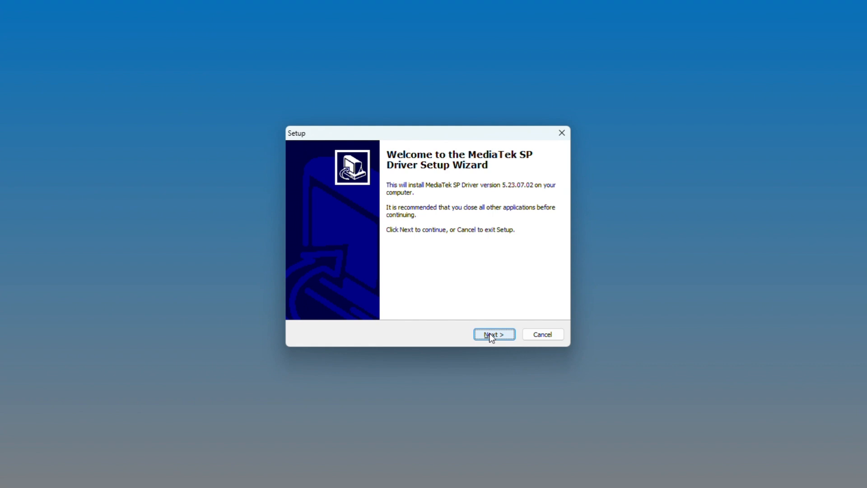
Install the MediaTek SP Driver, allowing removal of the original USB driver, and finish
left_click(494, 335)
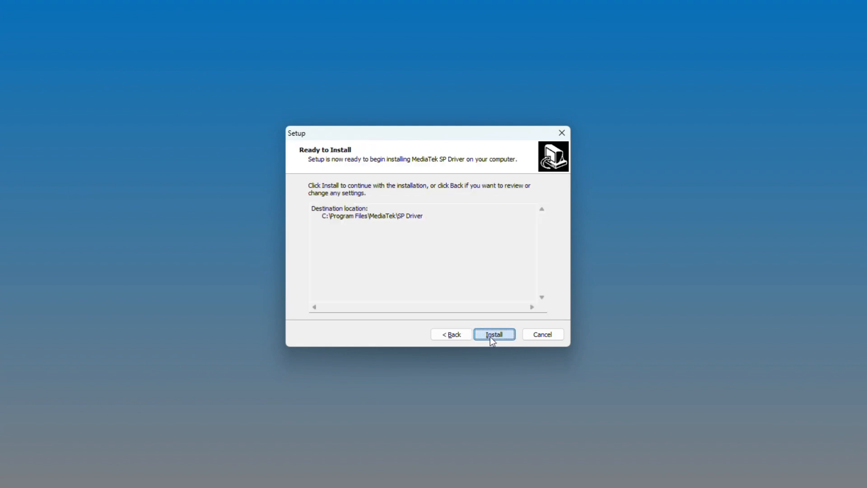
left_click(493, 334)
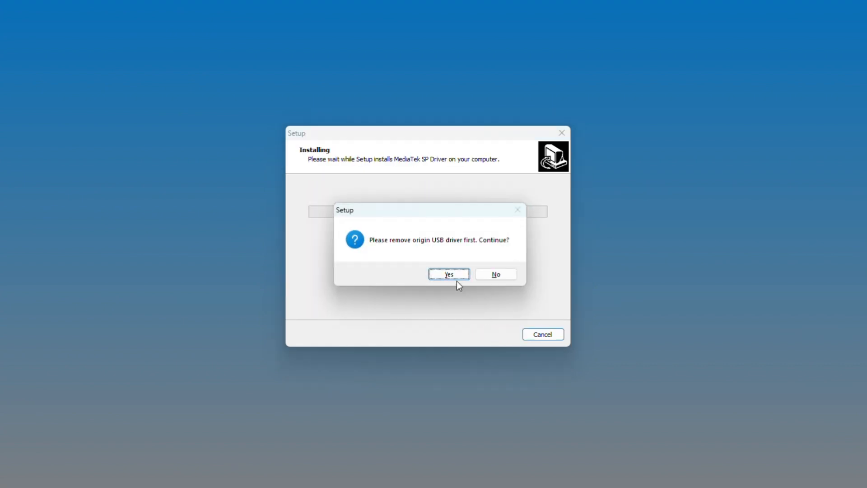
left_click(449, 274)
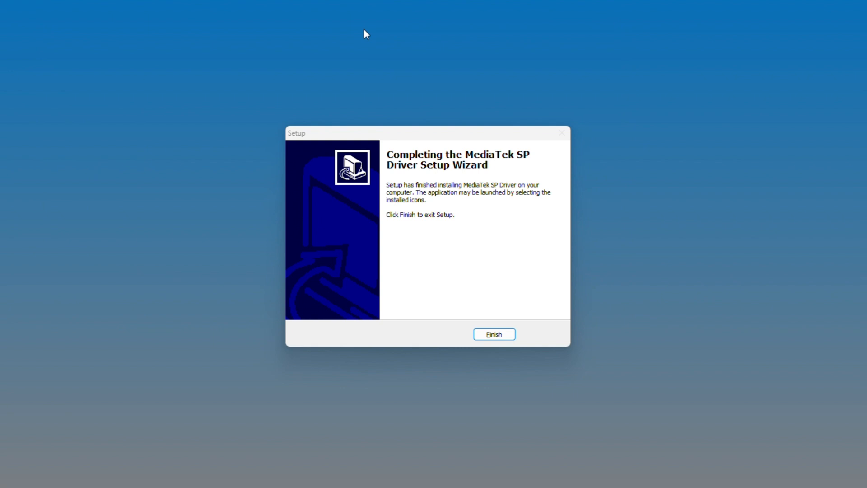
left_click(493, 334)
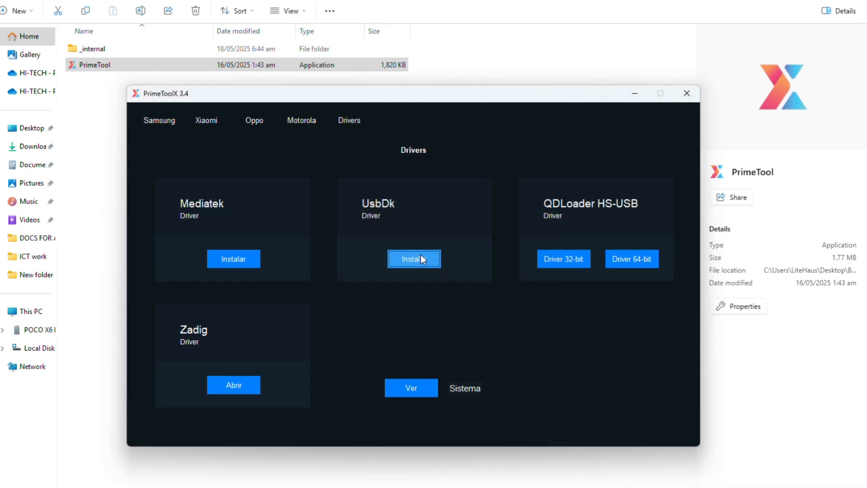
mouse_move(661, 99)
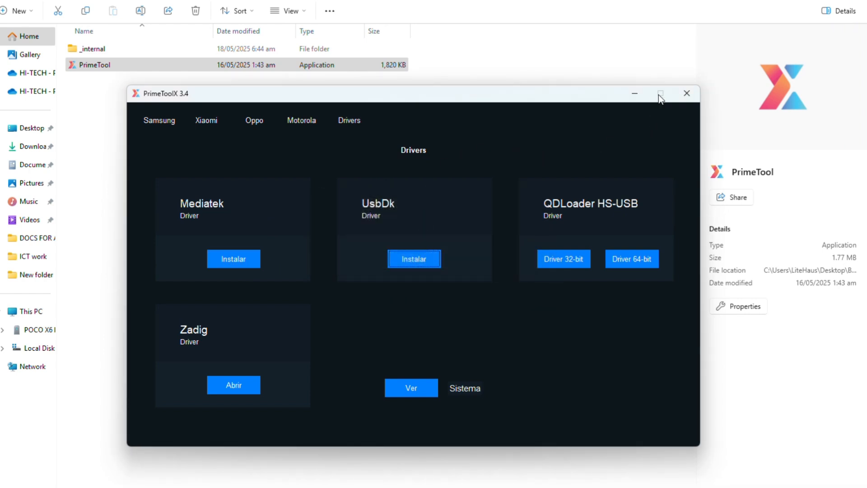
mouse_move(427, 145)
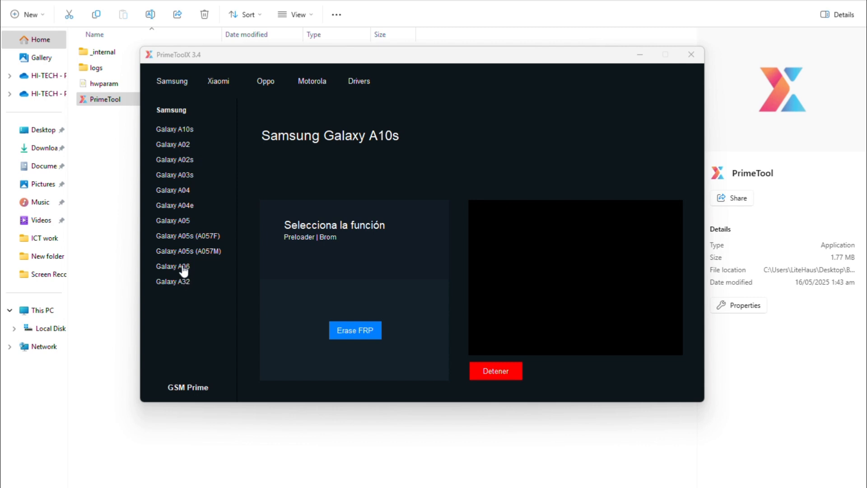
Choose Galaxy A06 from the Samsung list and start Erase FRP
left_click(172, 266)
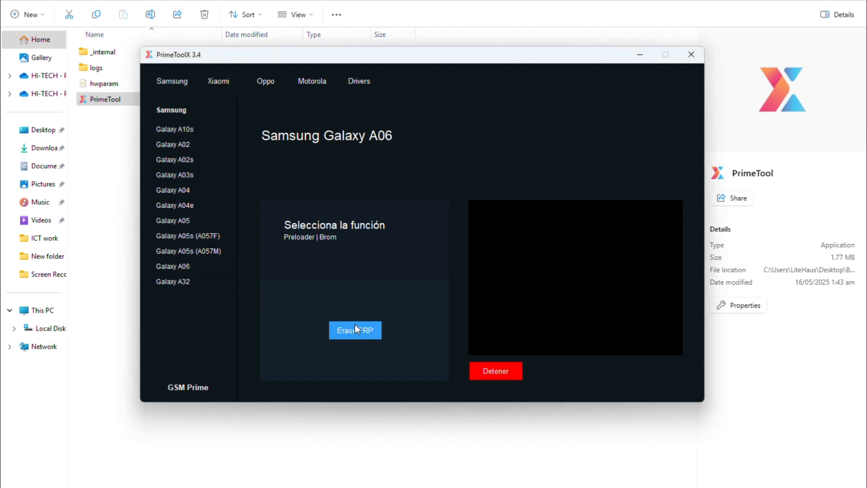
left_click(354, 331)
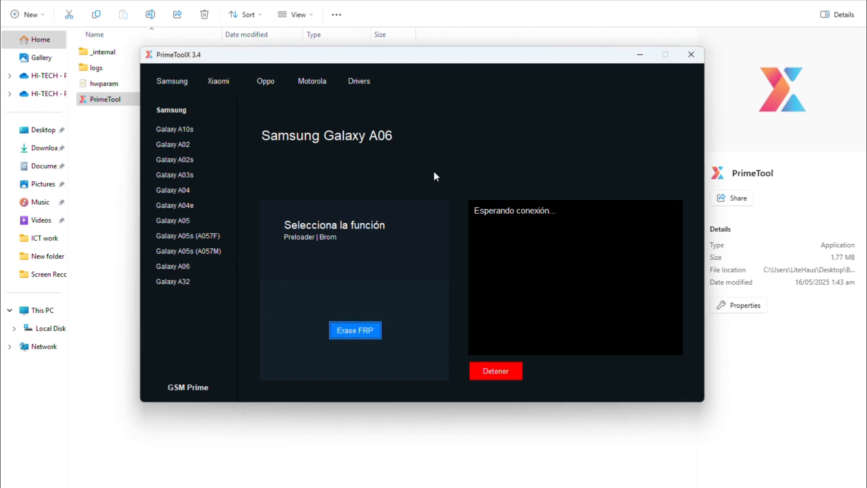
mouse_move(443, 167)
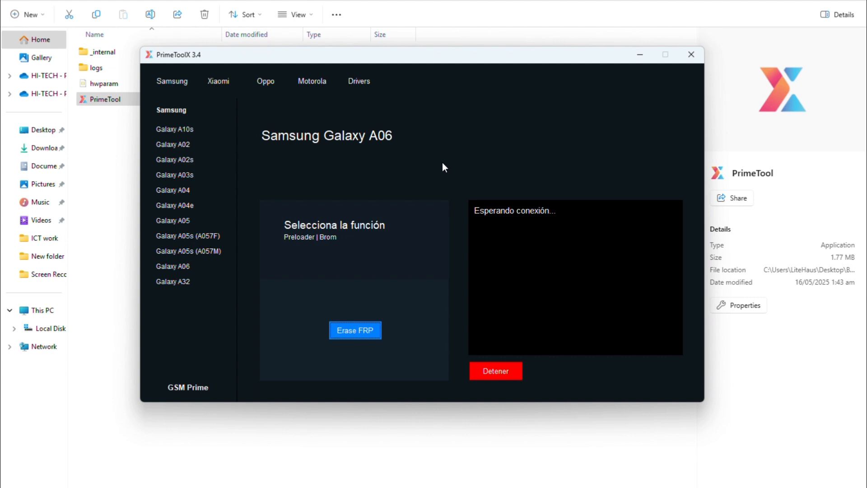